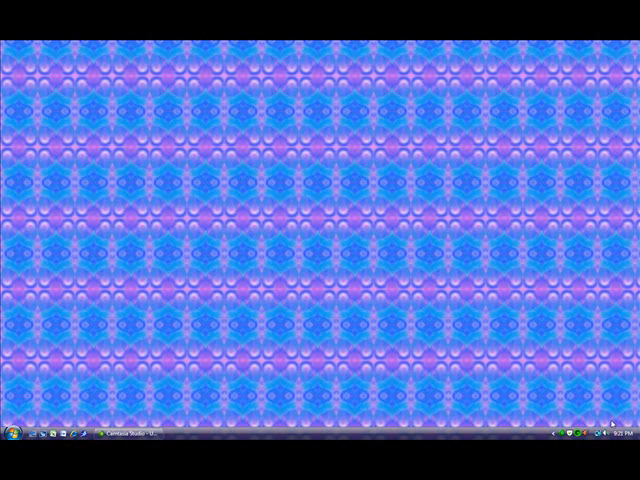
pyautogui.moveTo(610, 424)
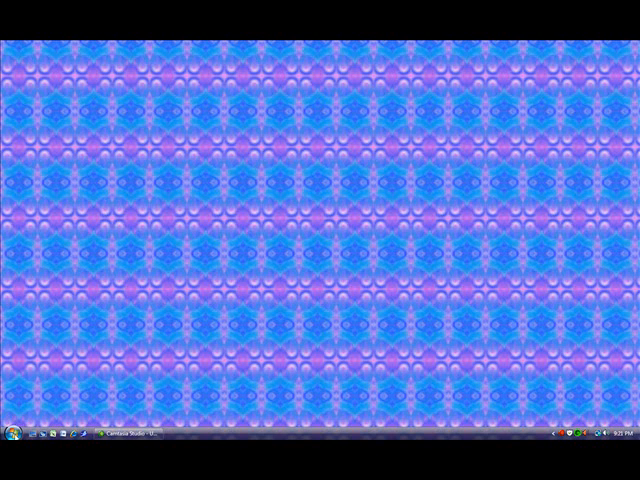
# Open Computer from the Start menu to list the drives.
pyautogui.click(8, 438)
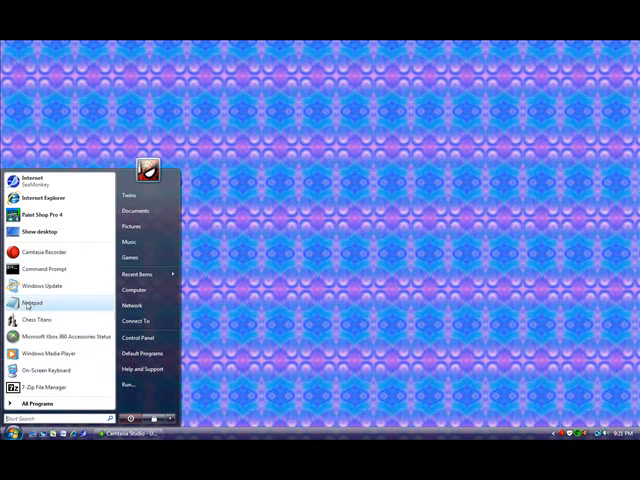
pyautogui.click(50, 404)
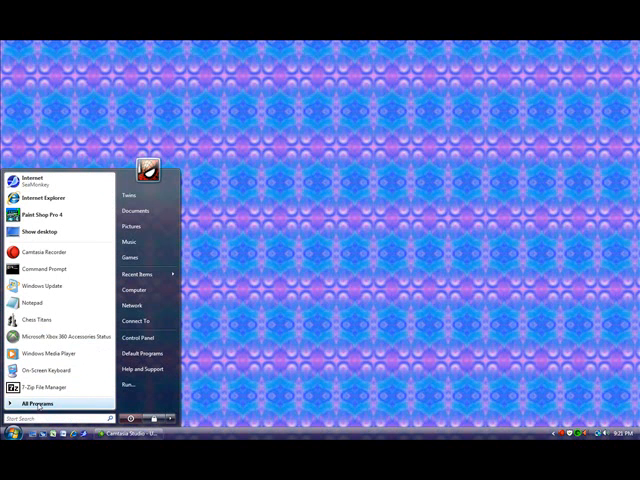
pyautogui.moveTo(40, 404)
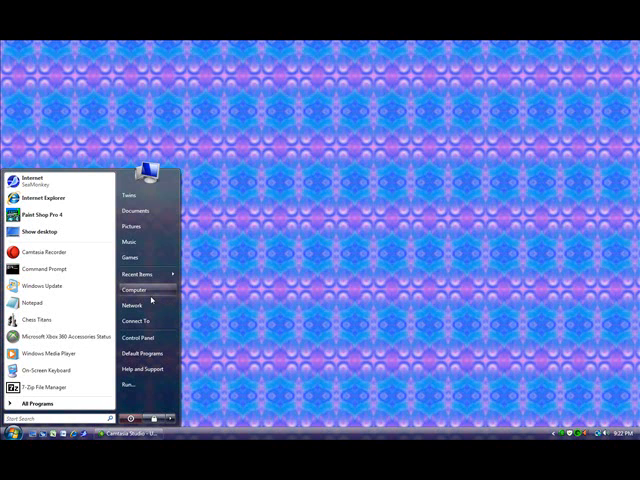
pyautogui.moveTo(142, 210)
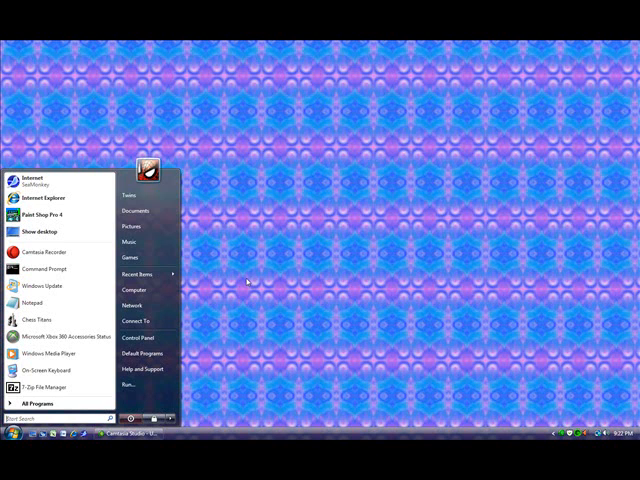
pyautogui.moveTo(132, 288)
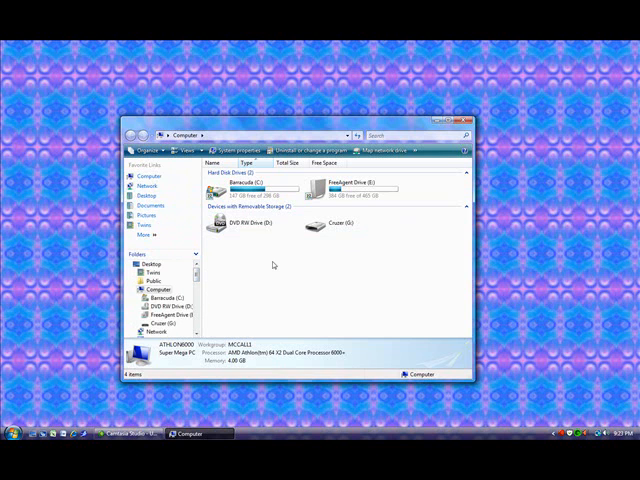
pyautogui.moveTo(240, 190)
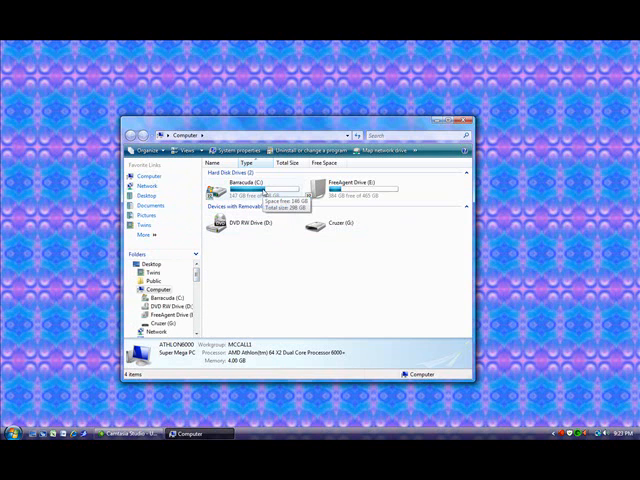
pyautogui.doubleClick(232, 192)
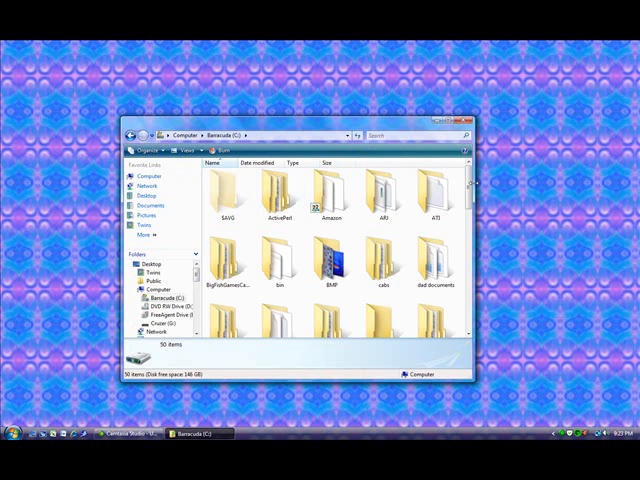
pyautogui.scroll(-3)
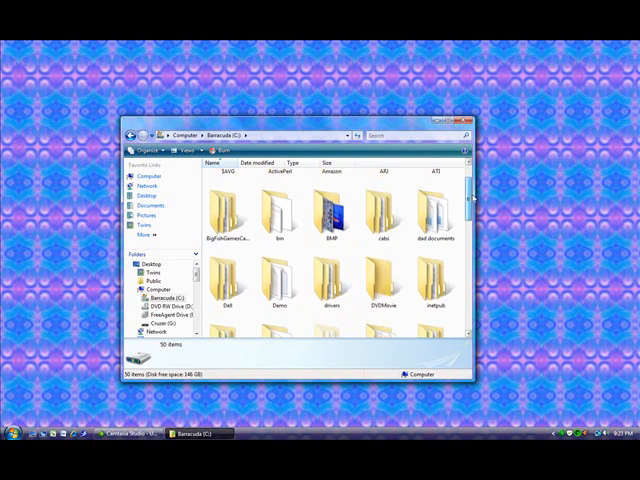
pyautogui.scroll(-3)
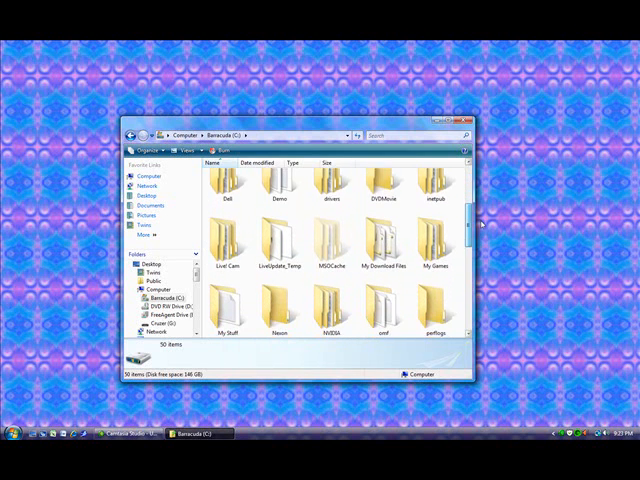
pyautogui.scroll(-3)
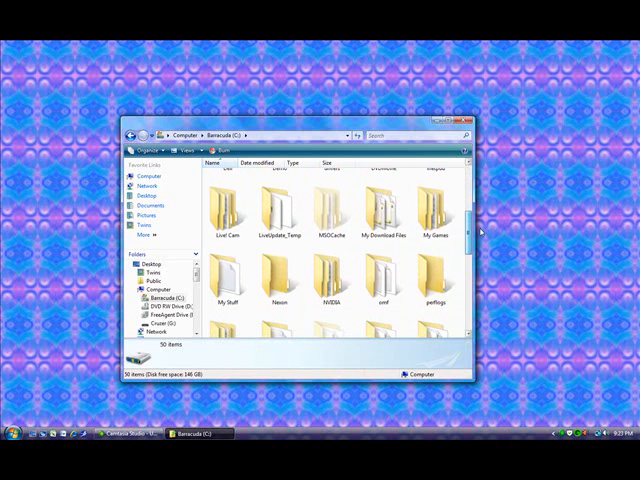
pyautogui.scroll(-3)
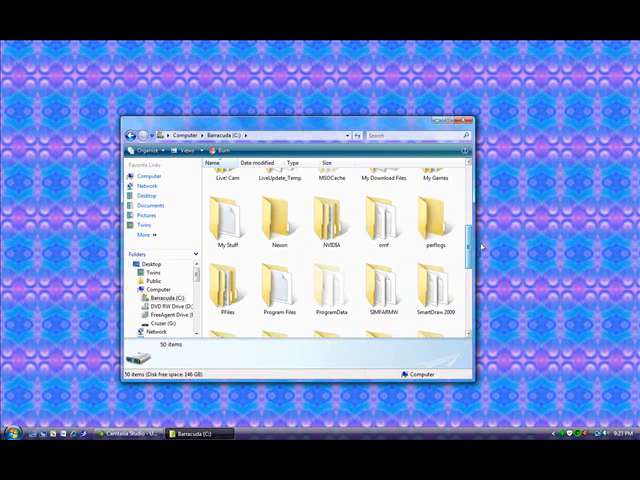
pyautogui.scroll(-3)
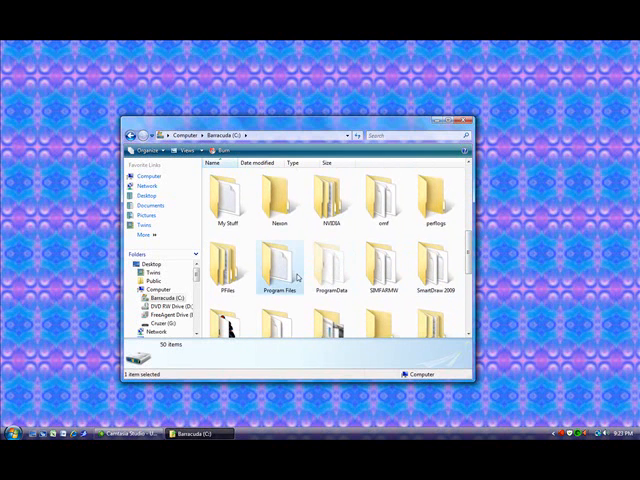
pyautogui.doubleClick(280, 270)
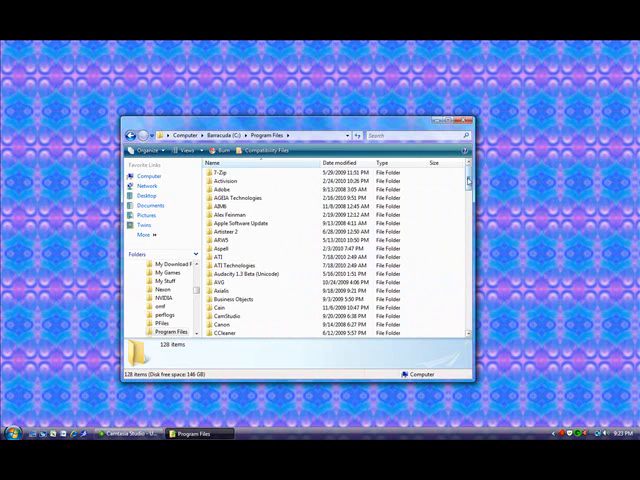
pyautogui.scroll(-3)
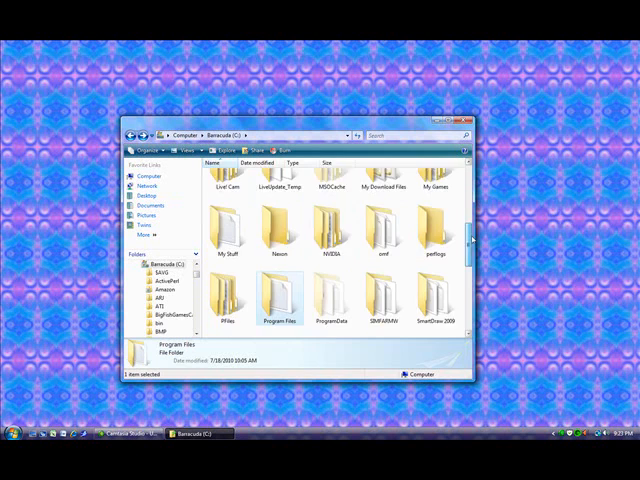
pyautogui.scroll(-3)
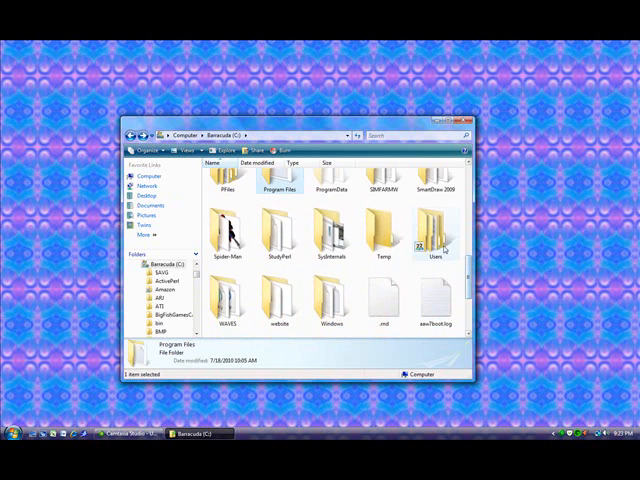
pyautogui.doubleClick(434, 232)
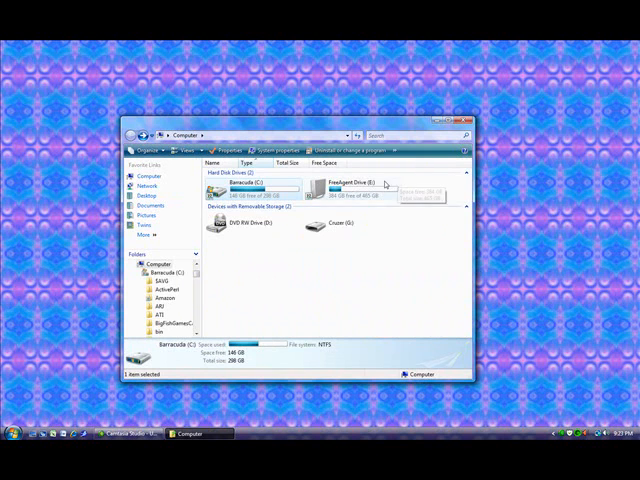
# Create a New Folder on drive E: and add a new text document inside it.
pyautogui.doubleClick(344, 188)
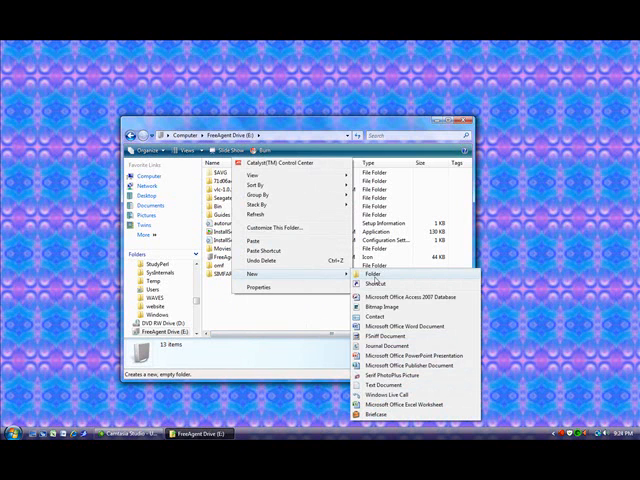
pyautogui.click(372, 272)
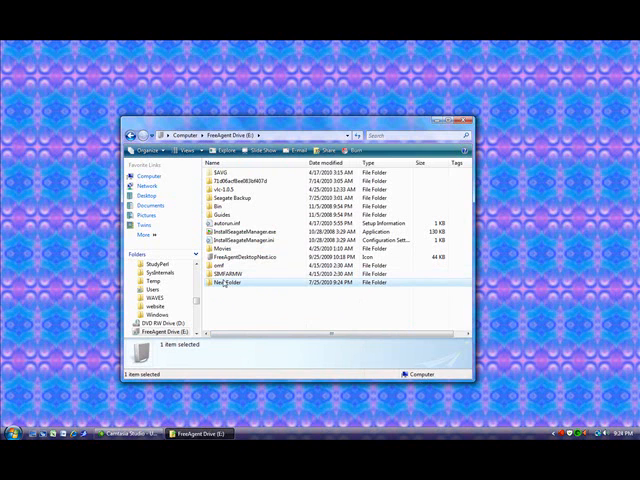
pyautogui.doubleClick(224, 284)
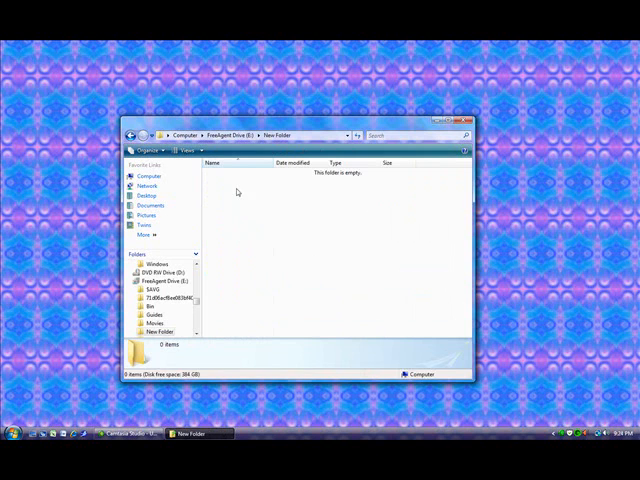
pyautogui.rightClick(236, 192)
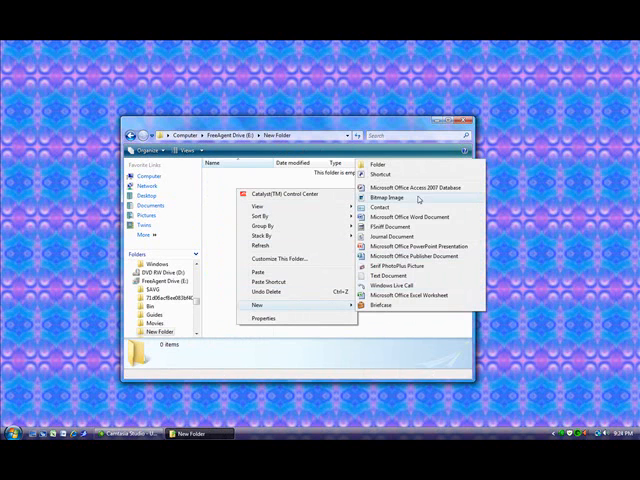
pyautogui.moveTo(420, 252)
pyautogui.write('Text.txt')
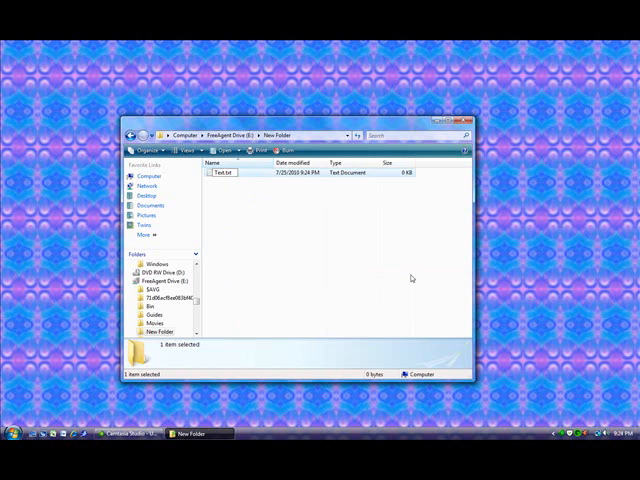
pyautogui.click(224, 172)
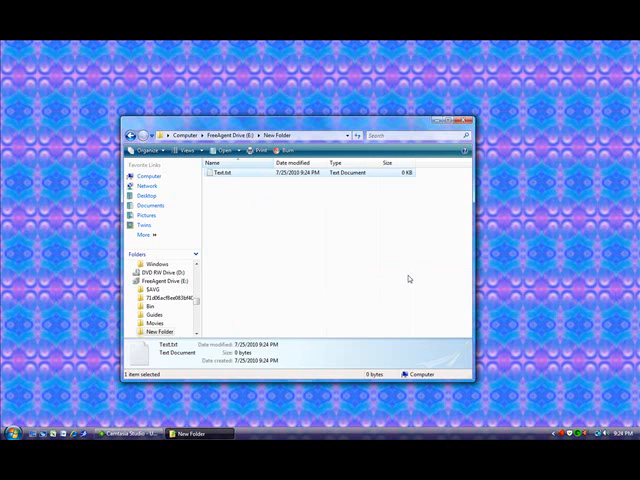
pyautogui.moveTo(388, 276)
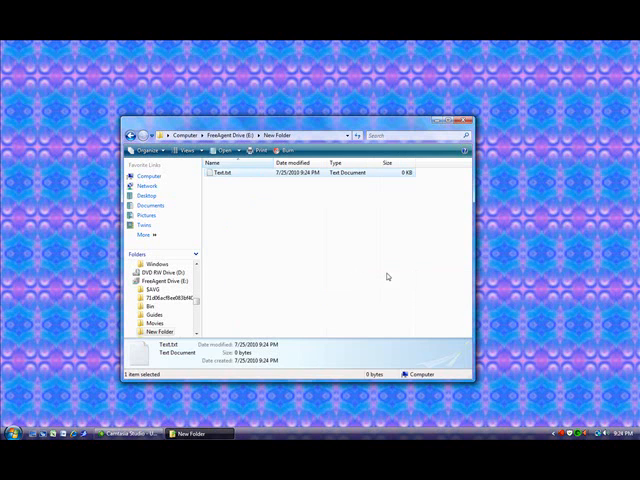
pyautogui.moveTo(302, 234)
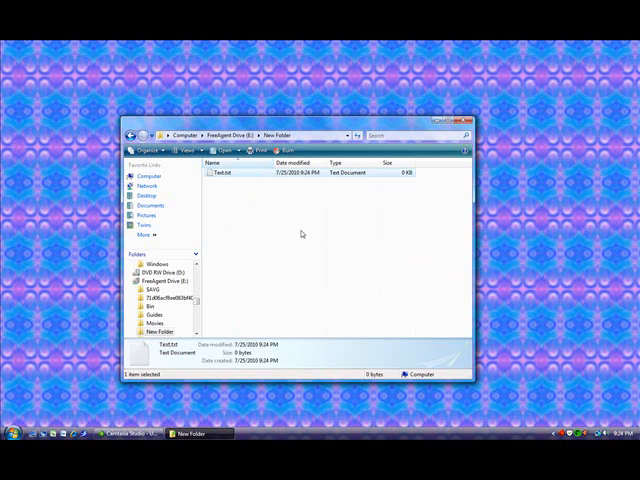
pyautogui.moveTo(304, 232)
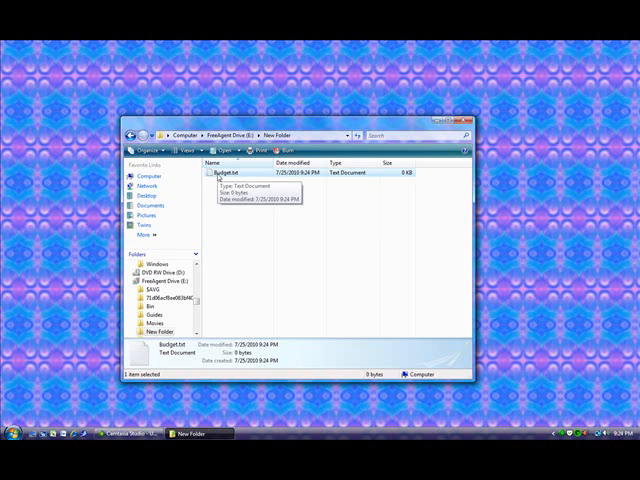
# Cut Budget.txt from New Folder so it can be moved.
pyautogui.rightClick(210, 172)
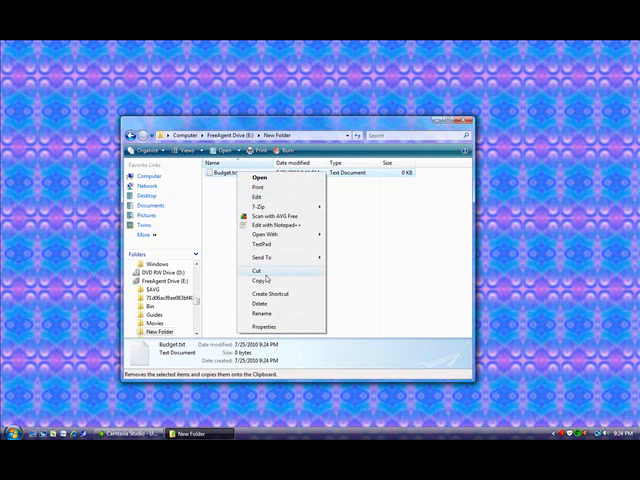
pyautogui.click(256, 272)
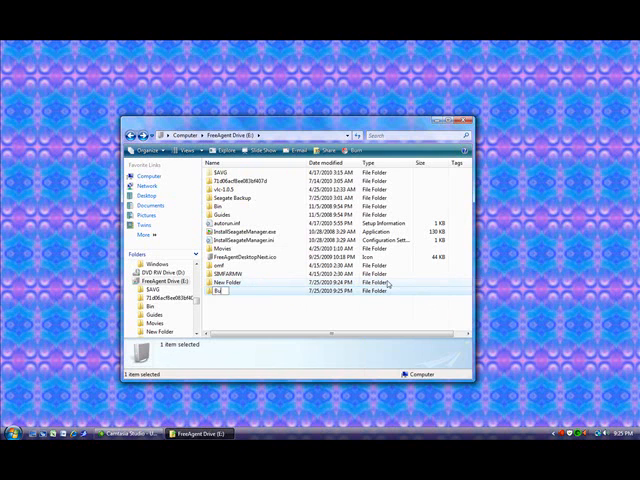
# Name the new folder Budget Documents and return to New Folder.
pyautogui.write('Budget Documents')
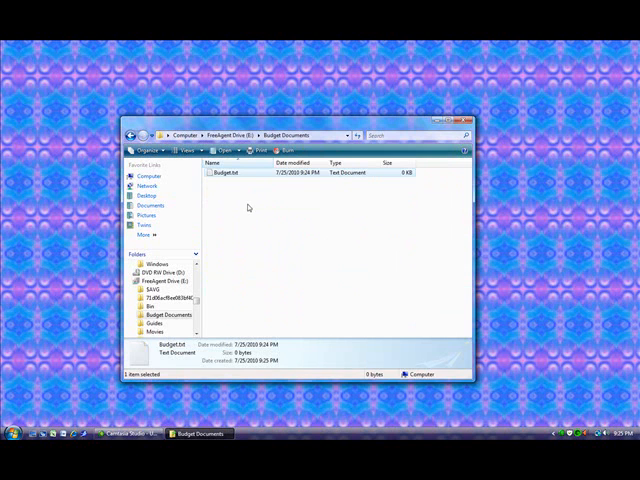
pyautogui.moveTo(128, 136)
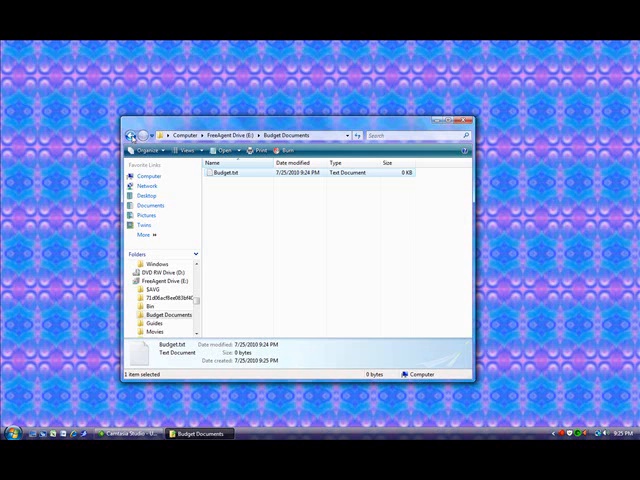
pyautogui.click(238, 136)
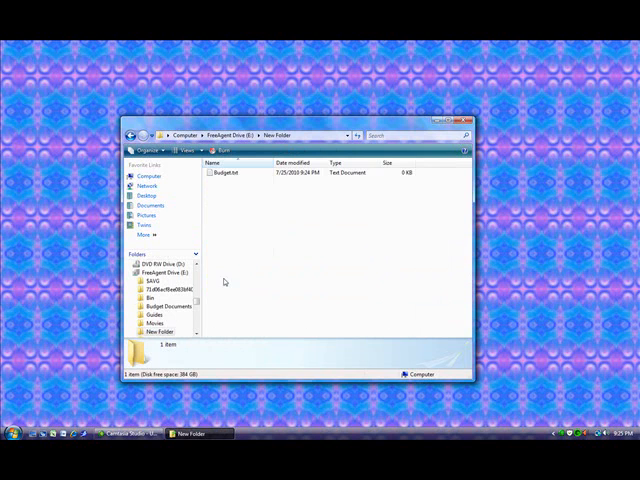
pyautogui.moveTo(224, 172)
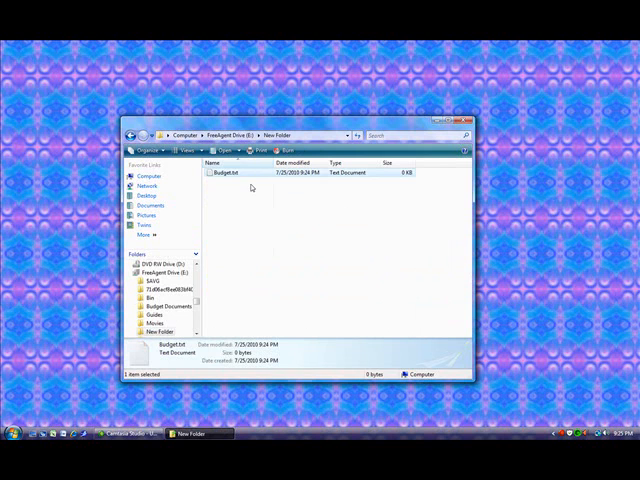
# Delete the leftover Budget.txt from New Folder, sending it to the Recycle Bin.
pyautogui.rightClick(226, 172)
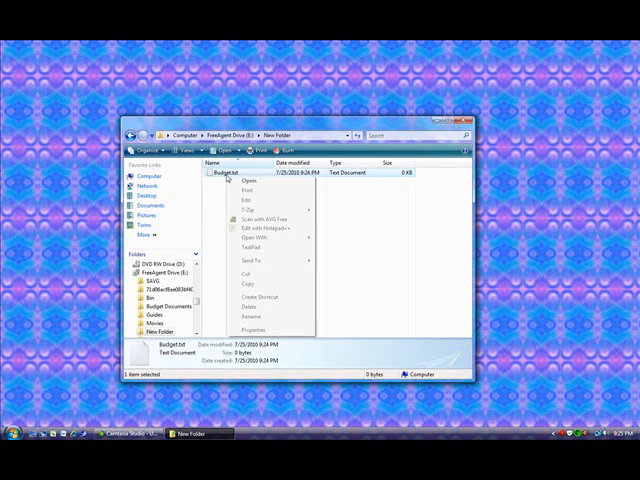
pyautogui.moveTo(248, 308)
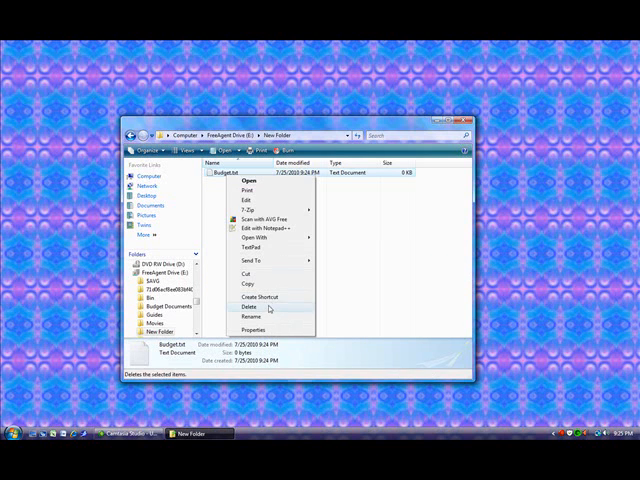
pyautogui.click(246, 306)
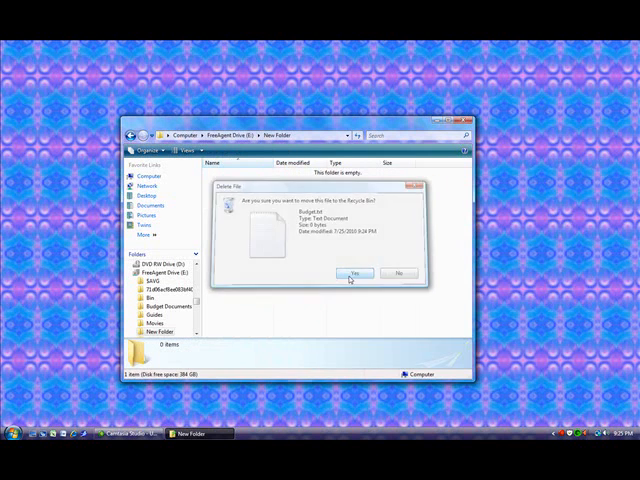
pyautogui.click(356, 272)
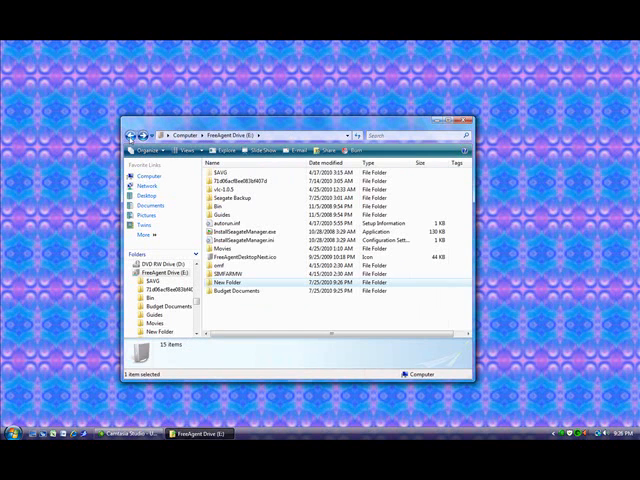
# Check Budget Documents still holds Budget.txt and confirm New Folder is empty.
pyautogui.doubleClick(232, 292)
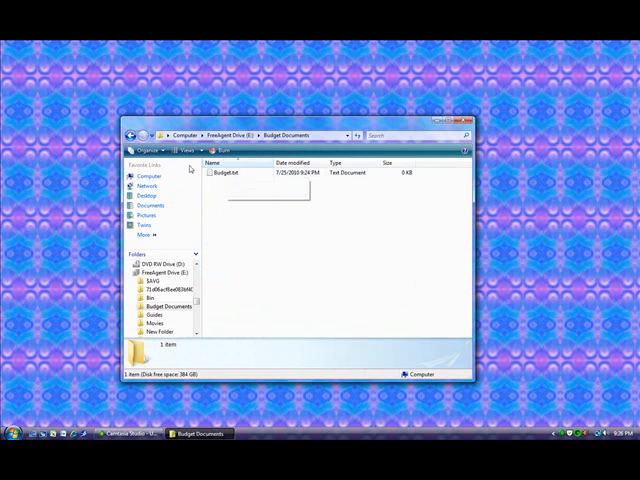
pyautogui.moveTo(220, 172)
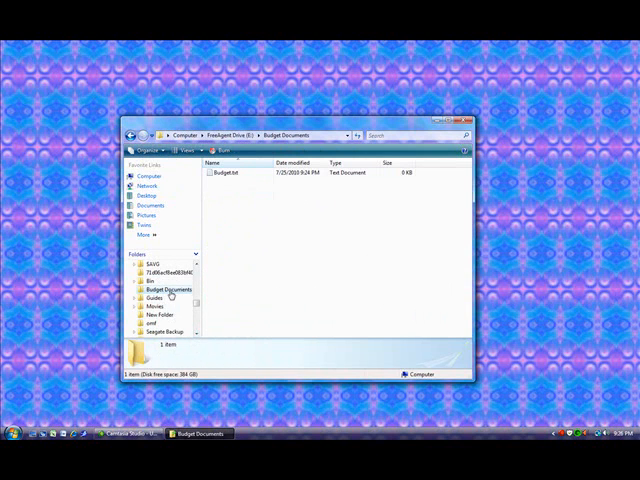
pyautogui.click(224, 172)
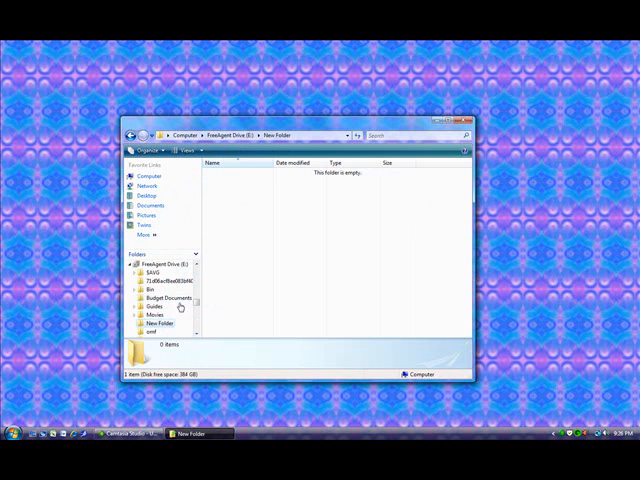
pyautogui.doubleClick(160, 298)
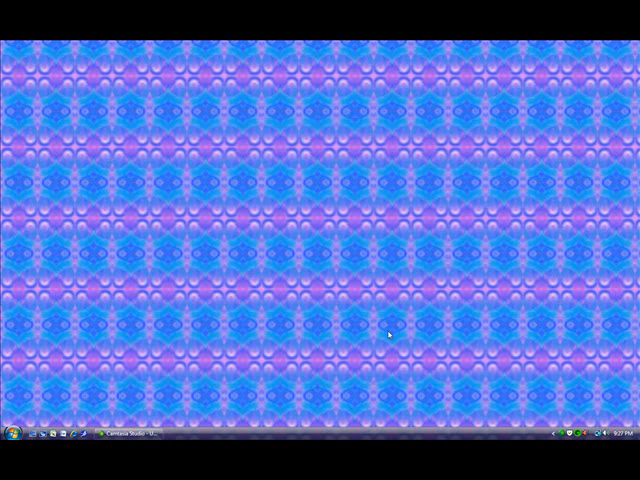
pyautogui.moveTo(382, 332)
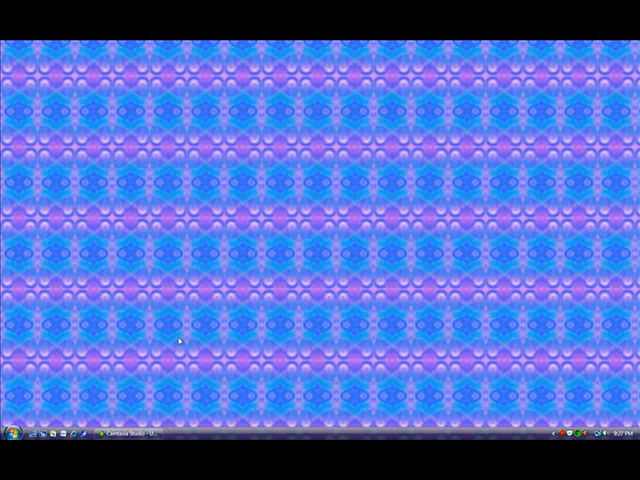
# Open the Start menu after closing Explorer.
pyautogui.click(10, 452)
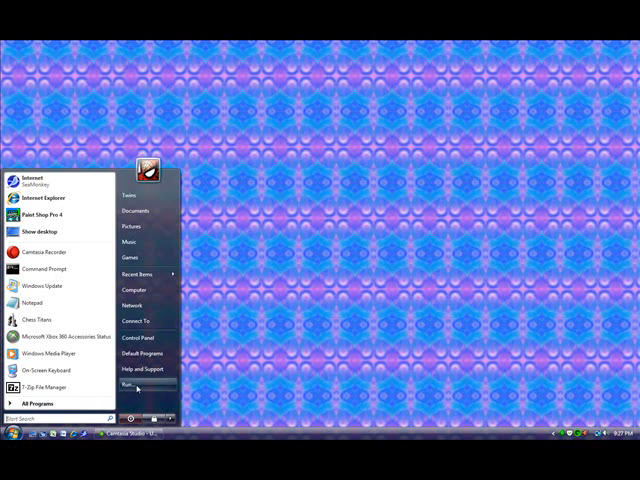
# Launch Command Prompt by searching cmd in the Start menu.
pyautogui.click(128, 384)
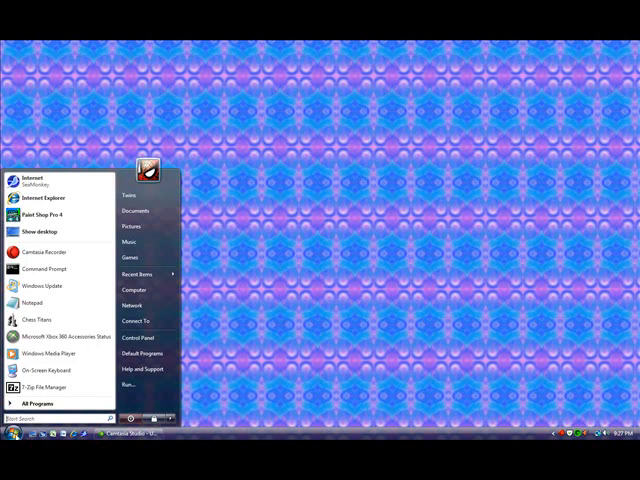
pyautogui.write('cmd')
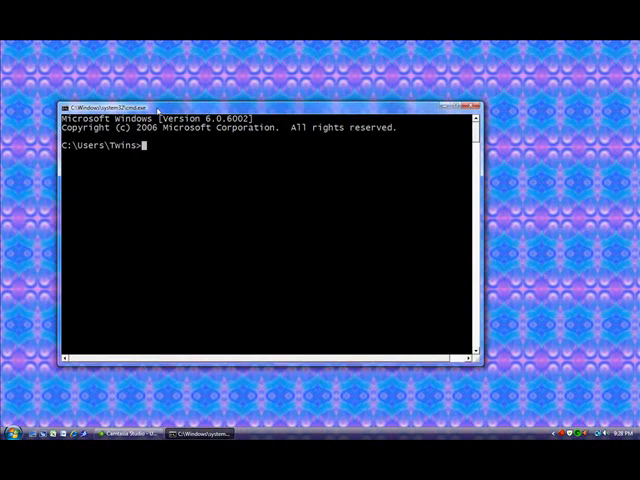
# Switch Command Prompt to drive E: and list its contents with dir.
pyautogui.write('e')
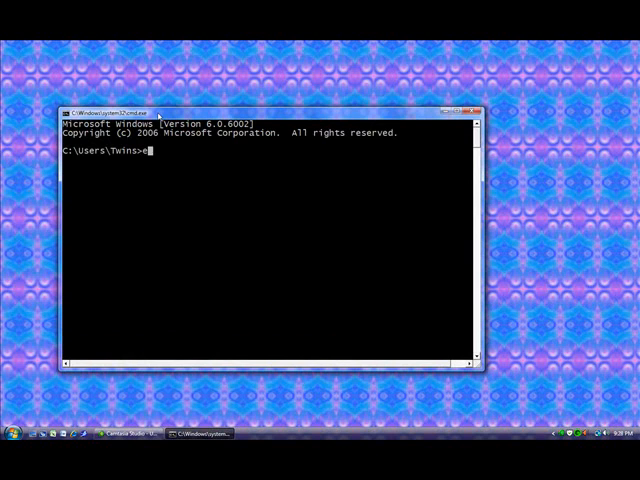
pyautogui.write(':\\')
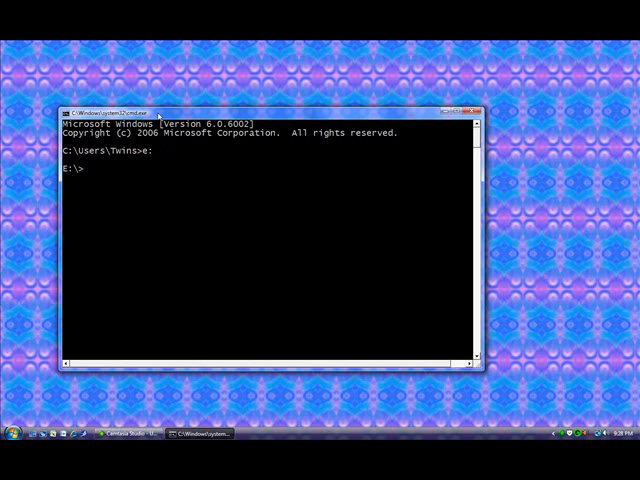
pyautogui.write('c:')
pyautogui.write('e:')
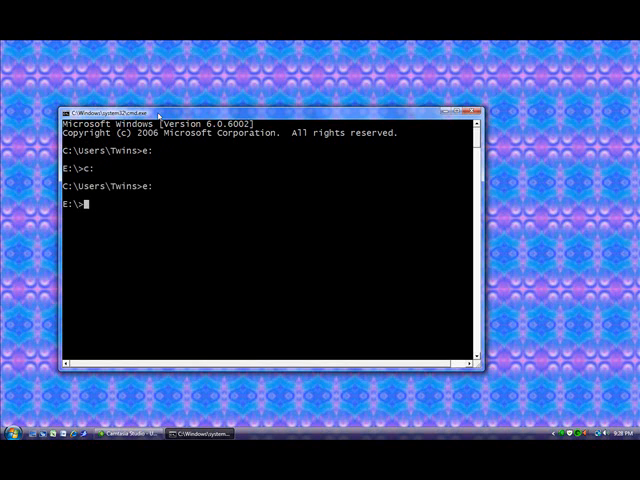
pyautogui.write('c')
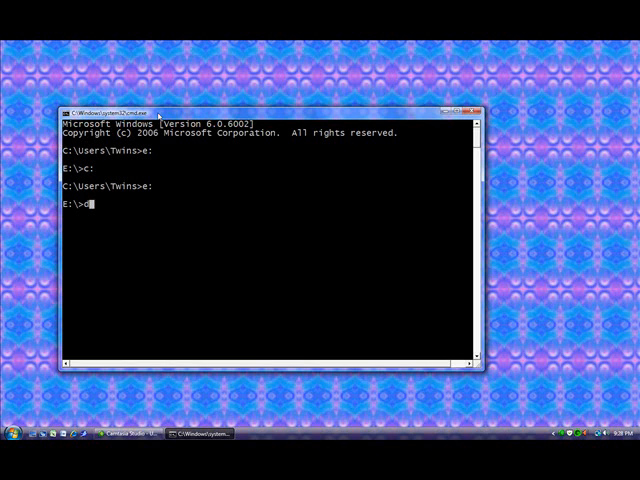
pyautogui.write('ir')
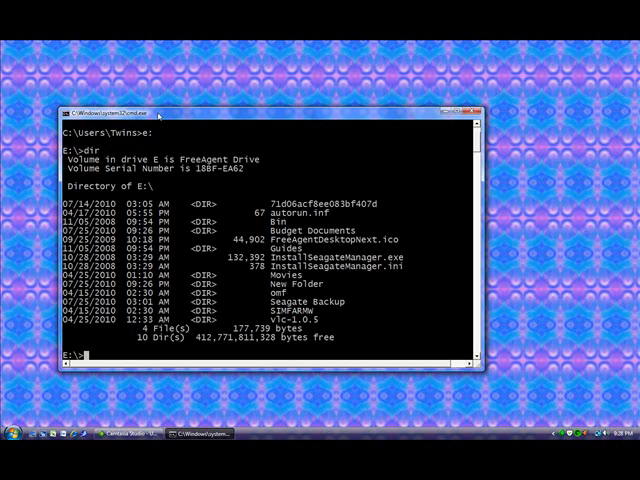
# Change into New Folder with cd "new folder" and list it, finding no files.
pyautogui.scroll(-3)
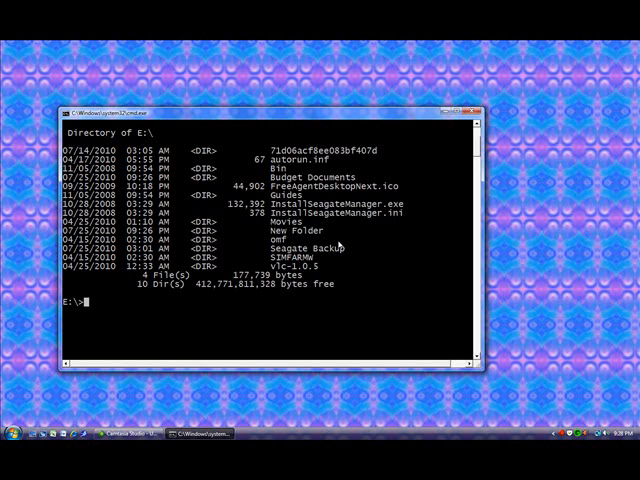
pyautogui.write('cd')
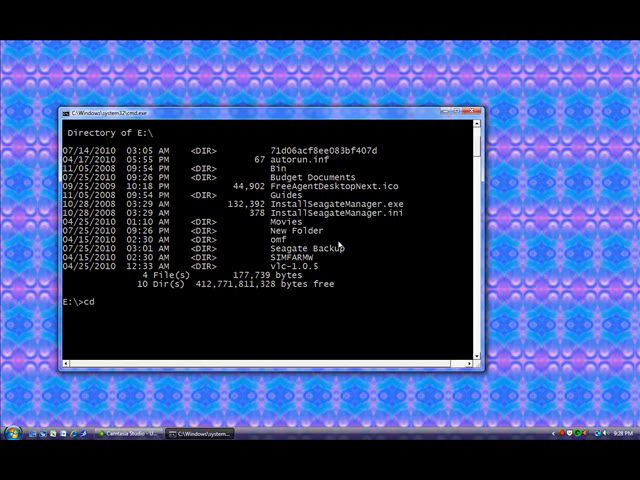
pyautogui.write('n')
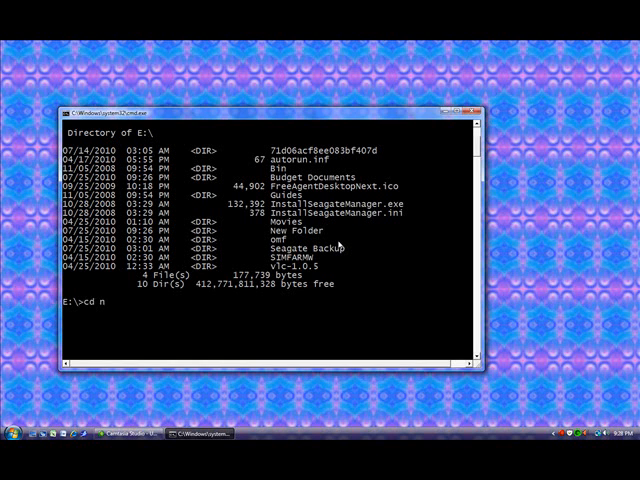
pyautogui.write('ew folder')
pyautogui.write('dir')
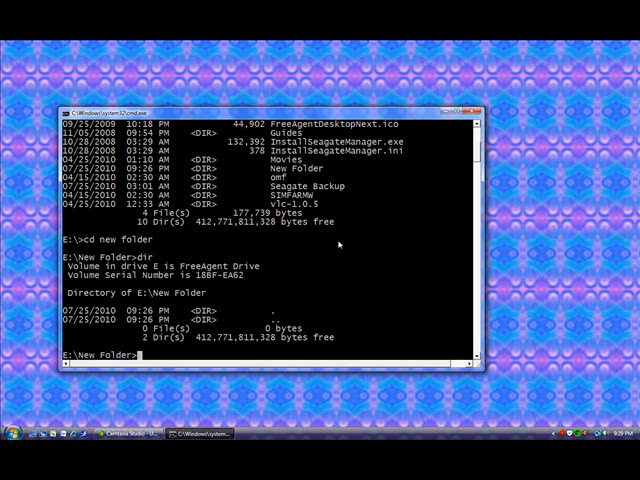
# Return to the E:\ root with cd.. and relist its contents.
pyautogui.write('cd')
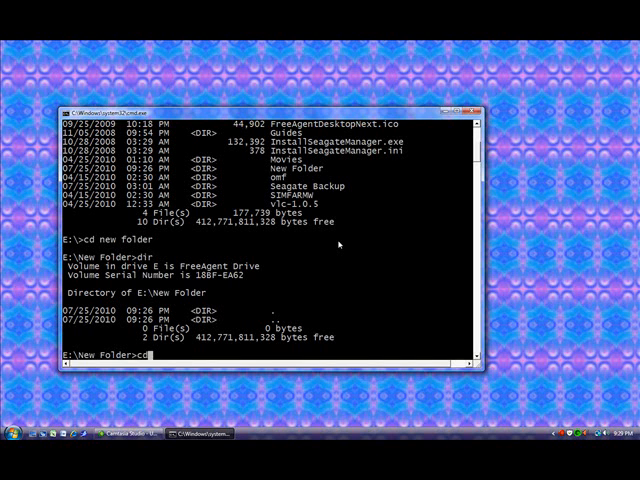
pyautogui.write('..')
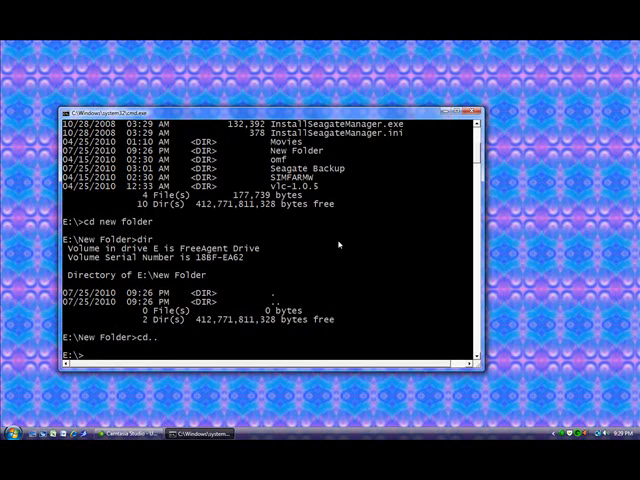
pyautogui.write('dir')
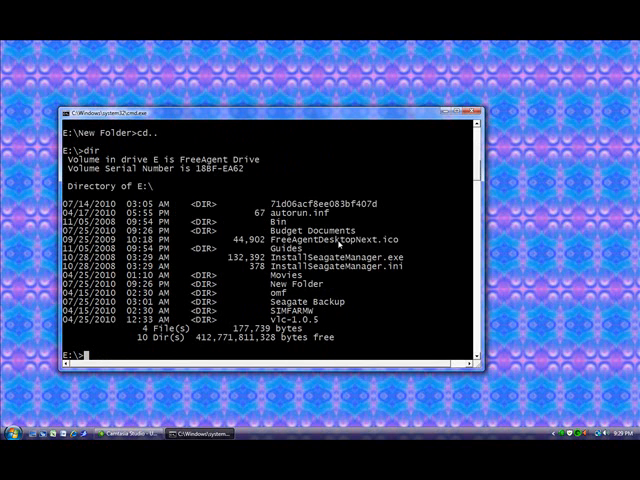
# Change into Budget Documents and list it, showing Budget.txt.
pyautogui.write('cd budget')
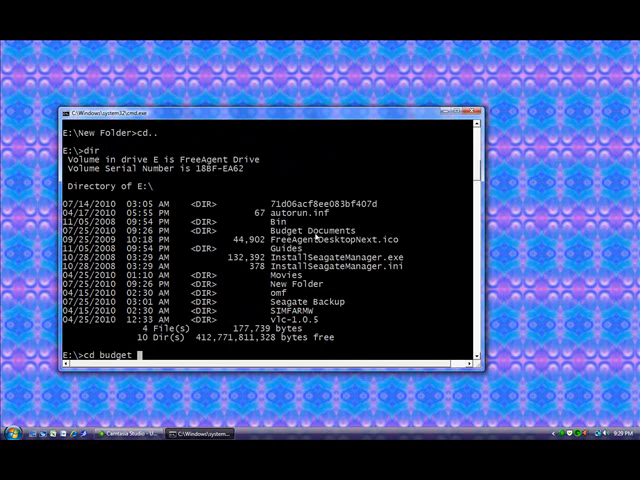
pyautogui.write('documents')
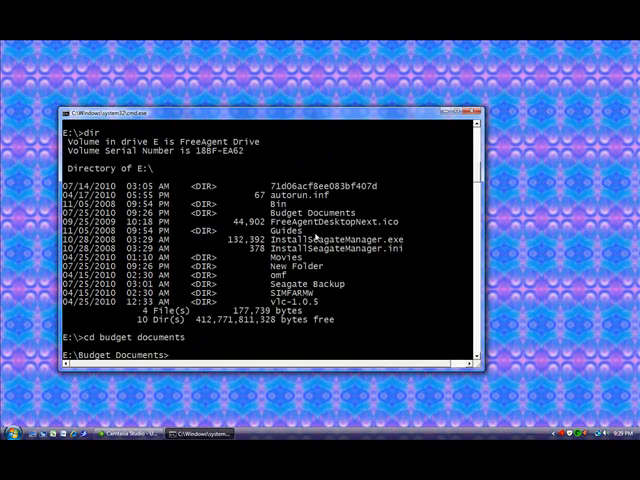
pyautogui.write('dir')
pyautogui.write('copy')
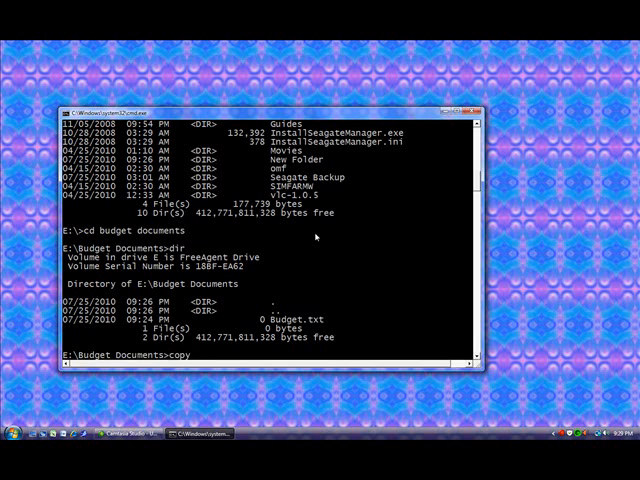
# Attempt copy budget.txt e:\new folder without quotes, which fails with a syntax error.
pyautogui.write('budget.')
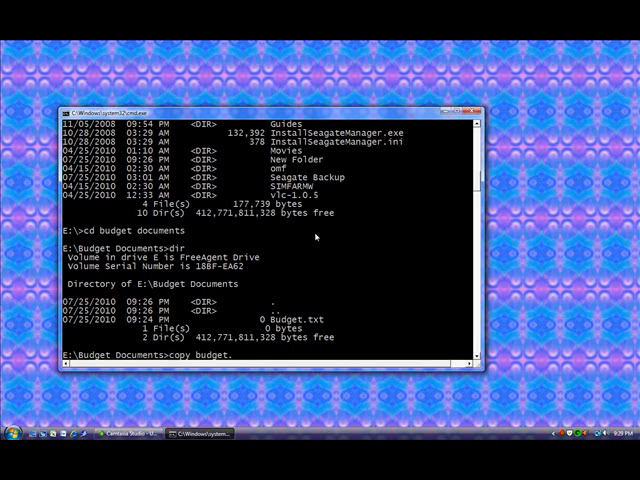
pyautogui.write('txt')
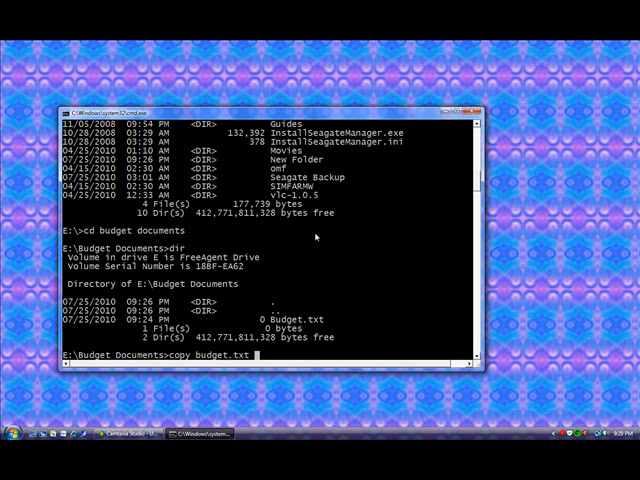
pyautogui.write('e:')
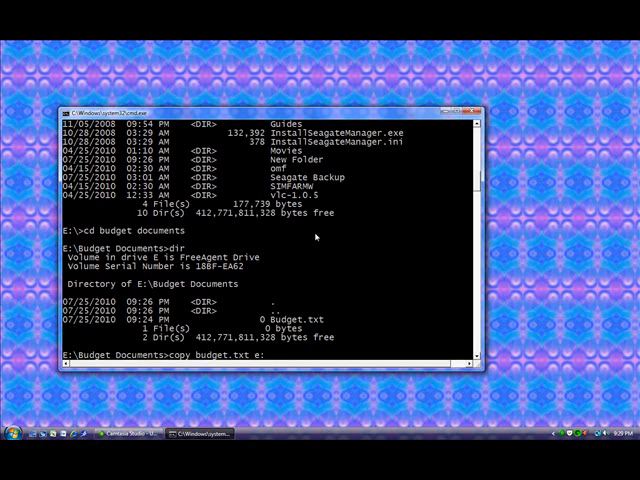
pyautogui.write('\\')
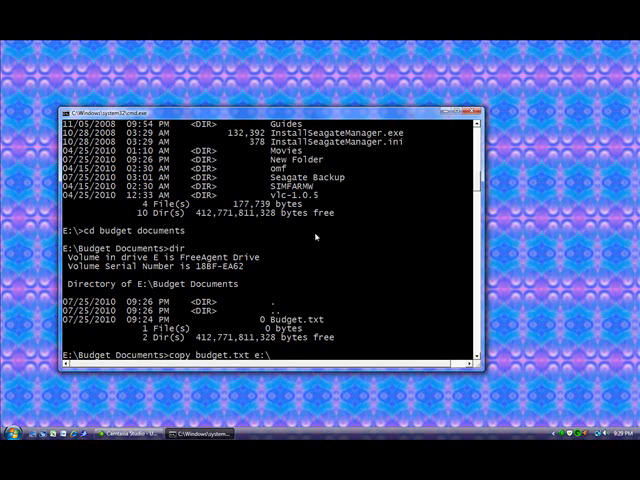
pyautogui.write('new')
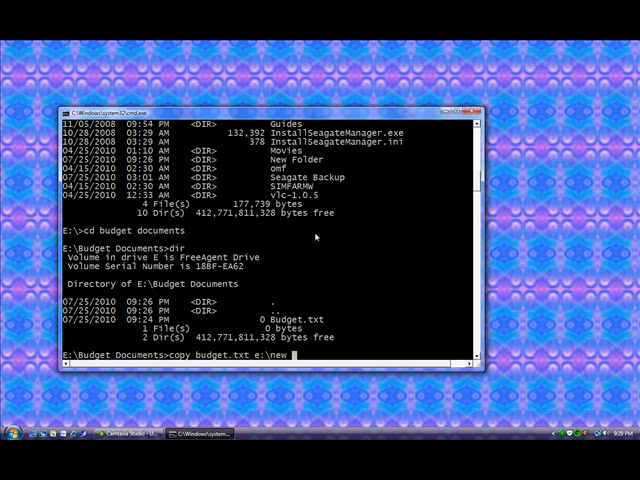
pyautogui.write('folder')
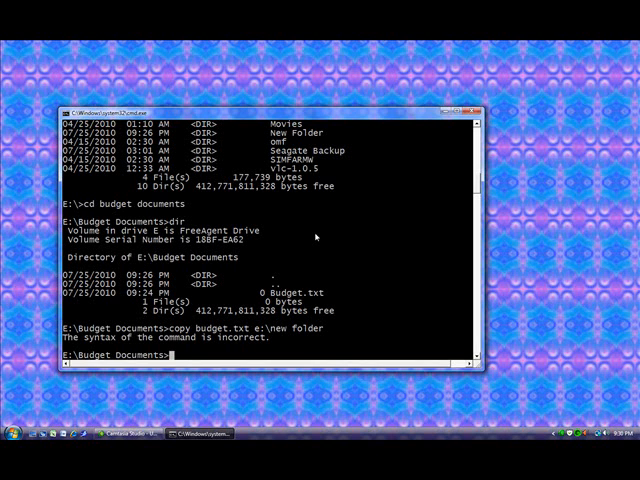
# Re-run copy budget.txt "e:\new folder" with the path quoted, copying 1 file.
pyautogui.write('copy budget.txt e:\\new folder')
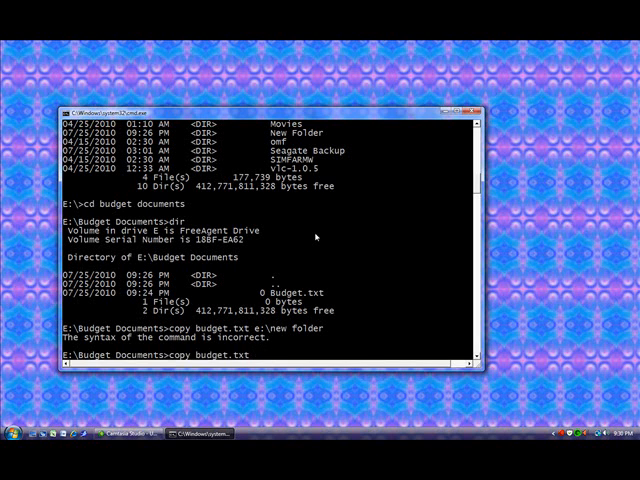
pyautogui.write('"e:\\')
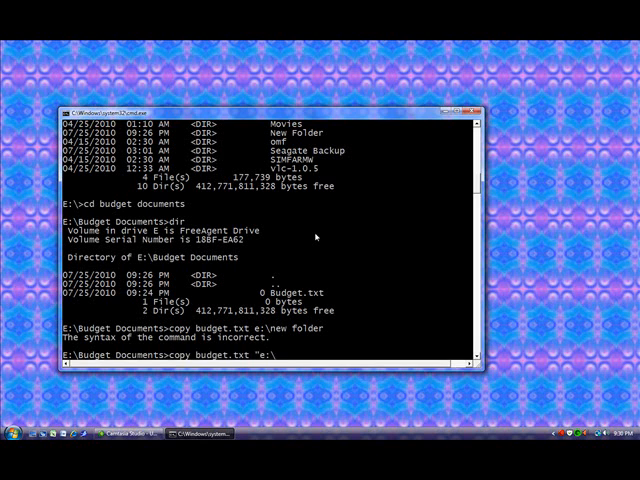
pyautogui.write('n')
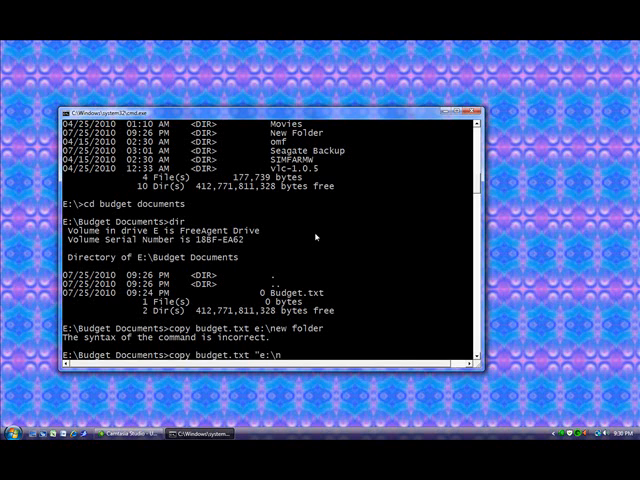
pyautogui.write('new folder')
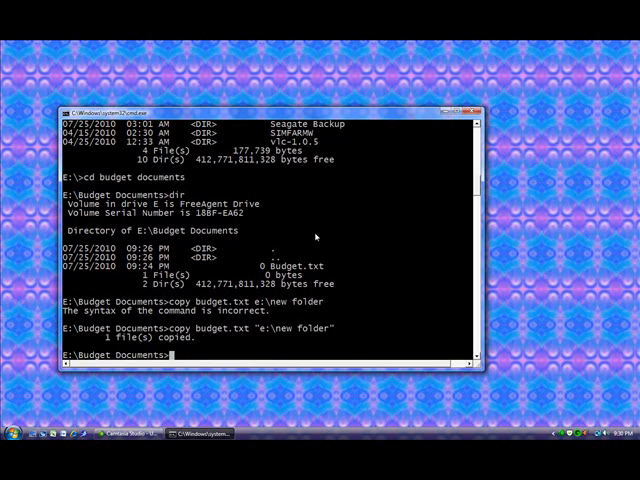
# Change into New Folder with cd and list it to show the copied Budget.txt.
pyautogui.write('cd\\')
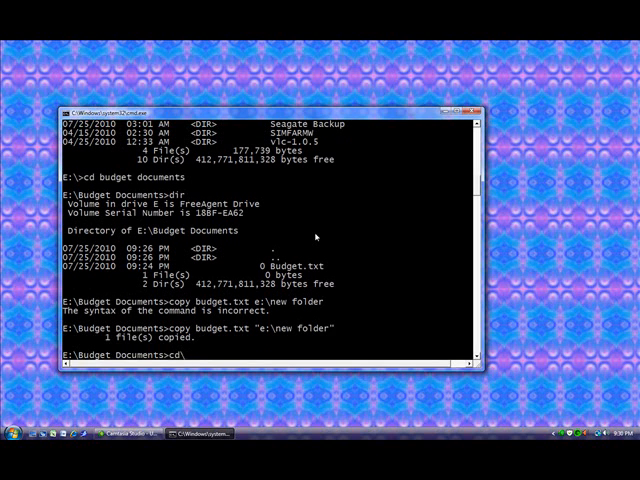
pyautogui.write('new folder')
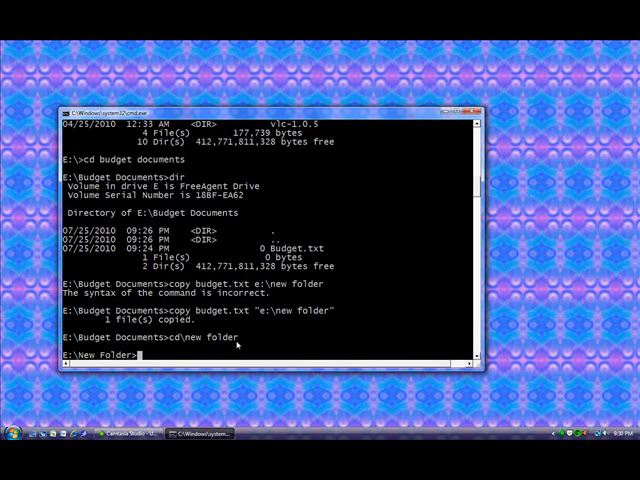
pyautogui.write('dir')
pyautogui.write('move b')
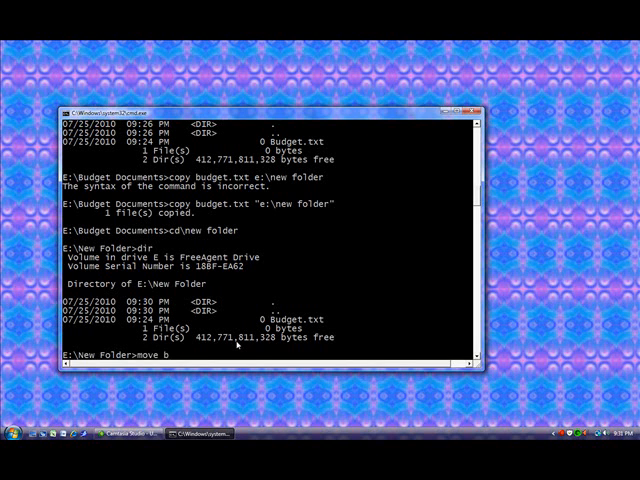
# Move budget.txt to e:\ and return to the root to list it there.
pyautogui.write('udget.txt e')
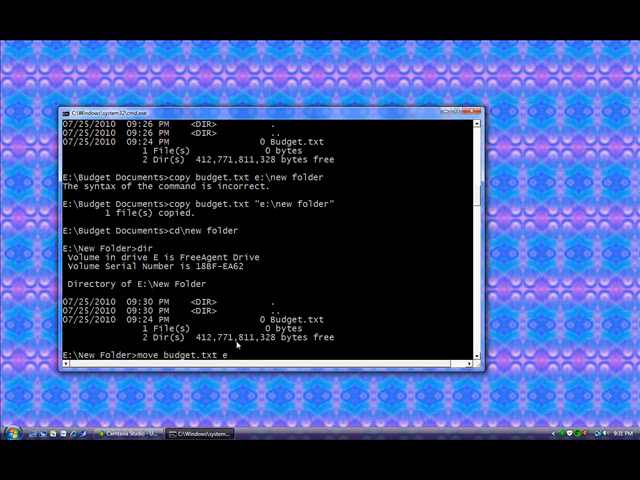
pyautogui.write(':\\')
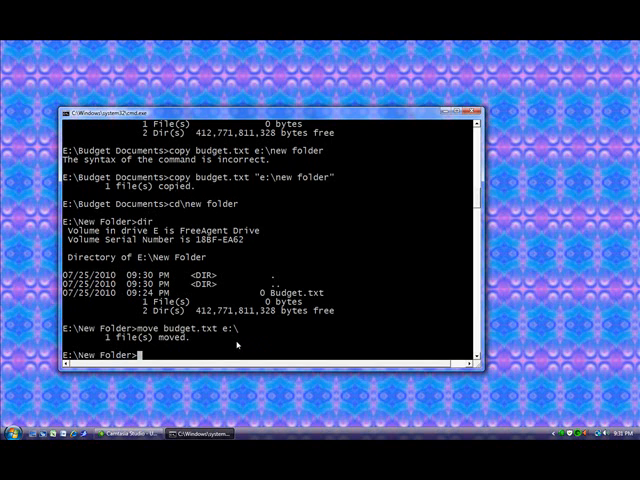
pyautogui.write('cd\\')
pyautogui.write('dir')
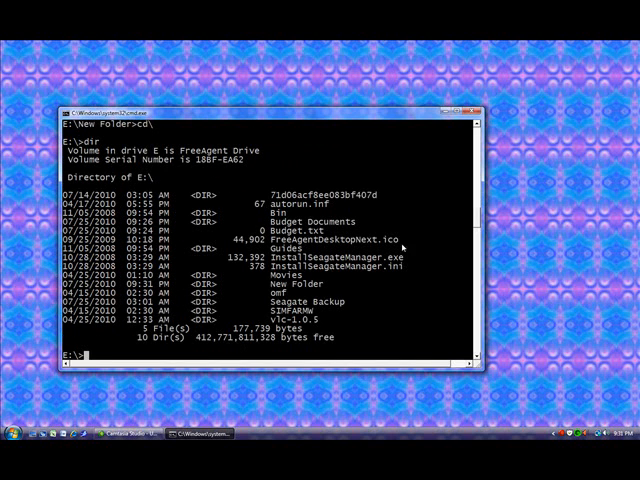
pyautogui.moveTo(402, 246)
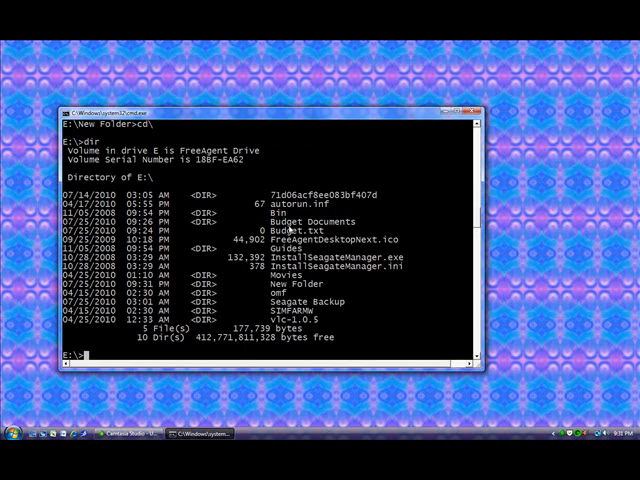